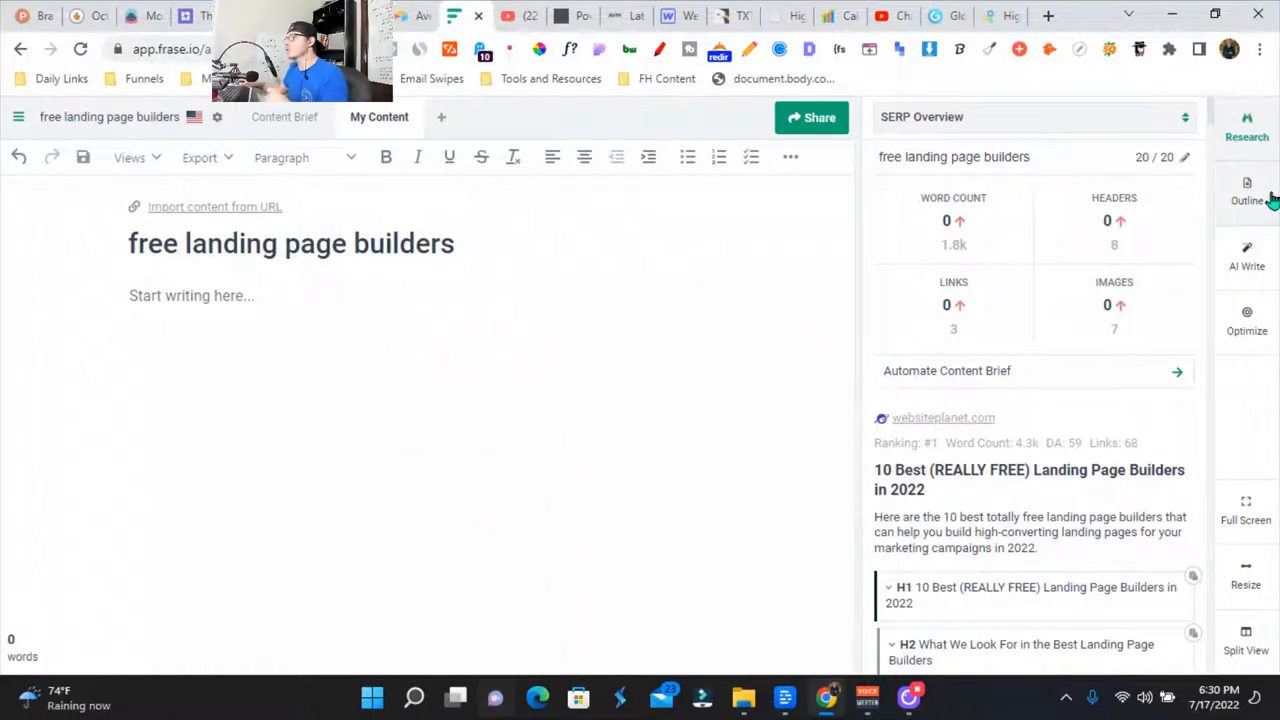
Build and save an outline from competitor headings such as 'The top 10 free landing page creators'.
left_click(1248, 190)
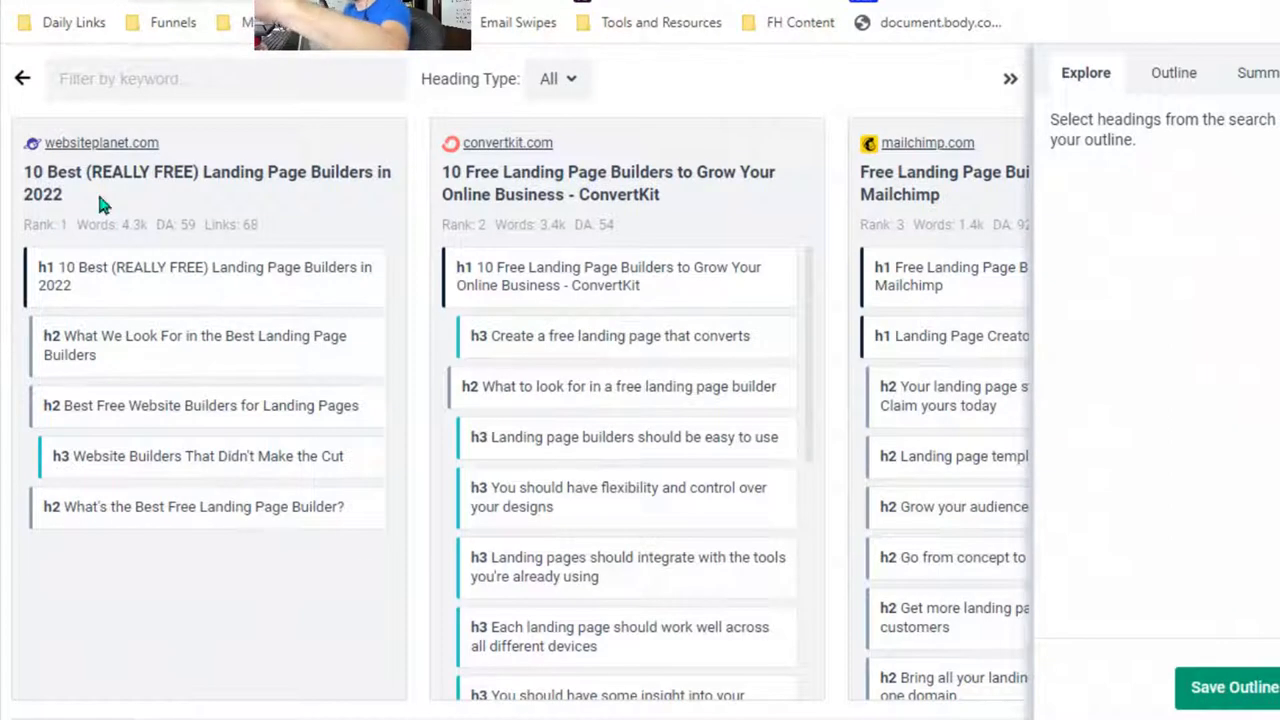
mouse_move(150, 210)
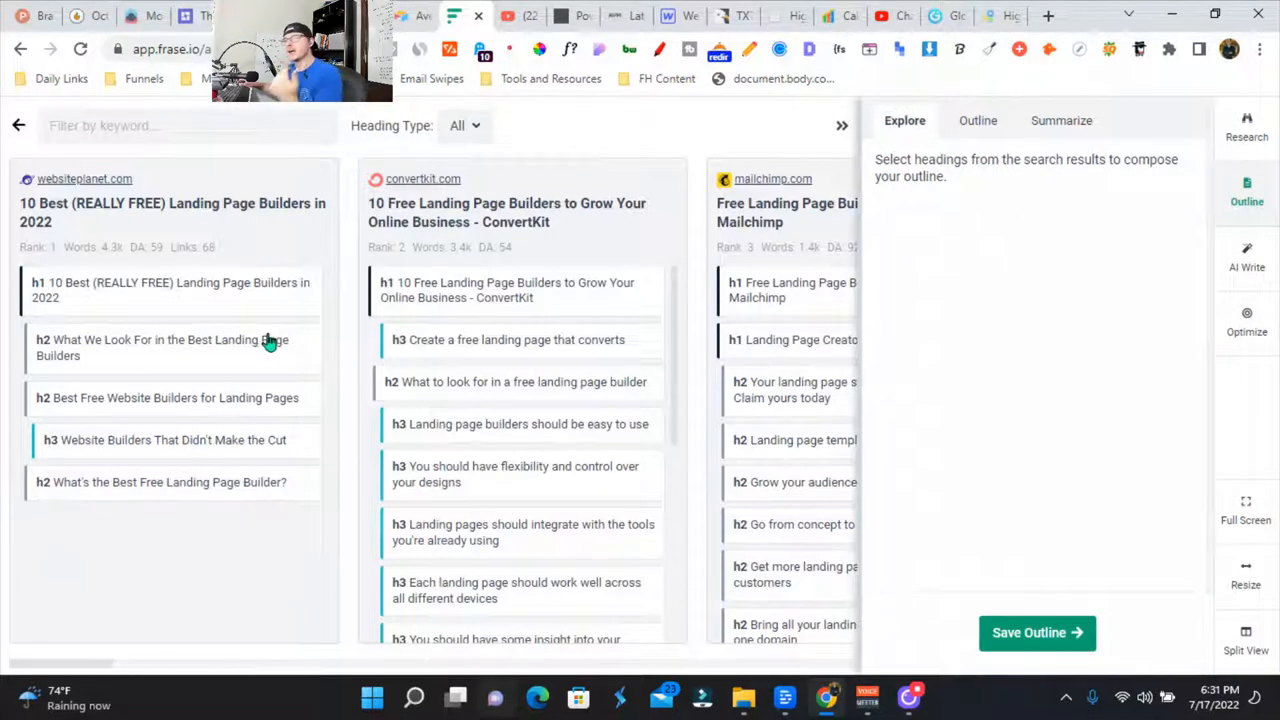
mouse_move(170, 224)
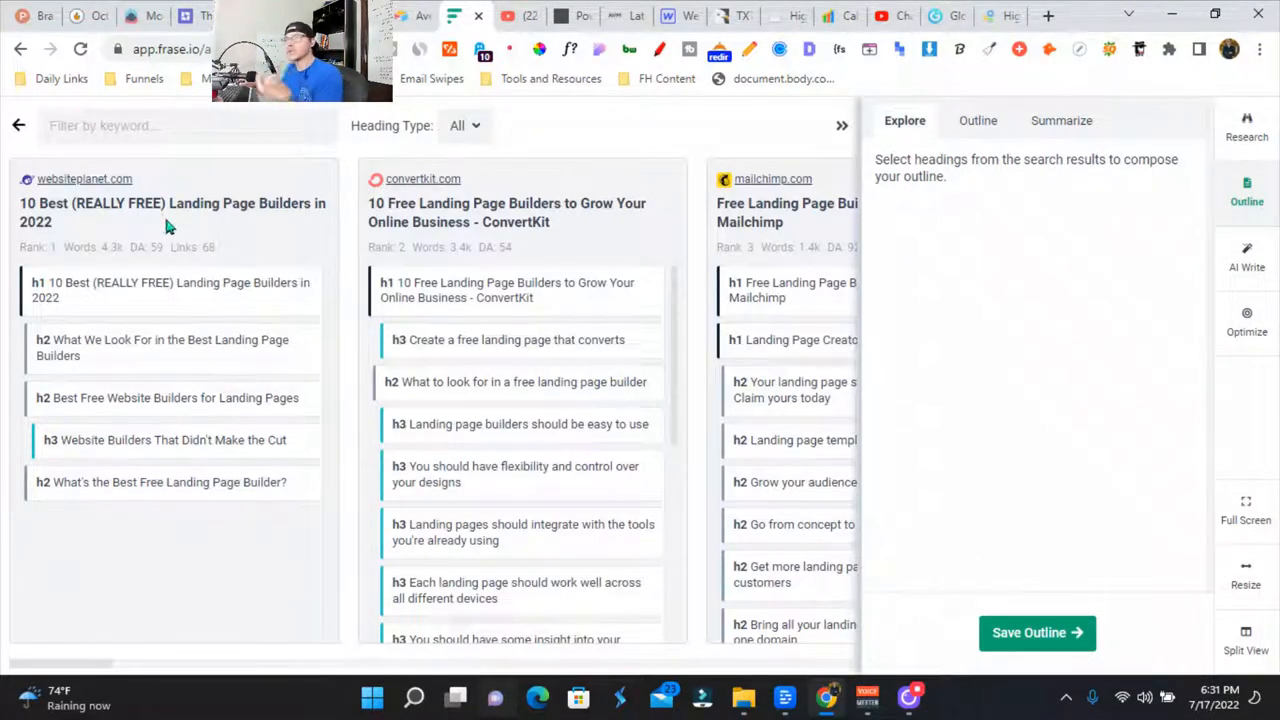
left_click(170, 288)
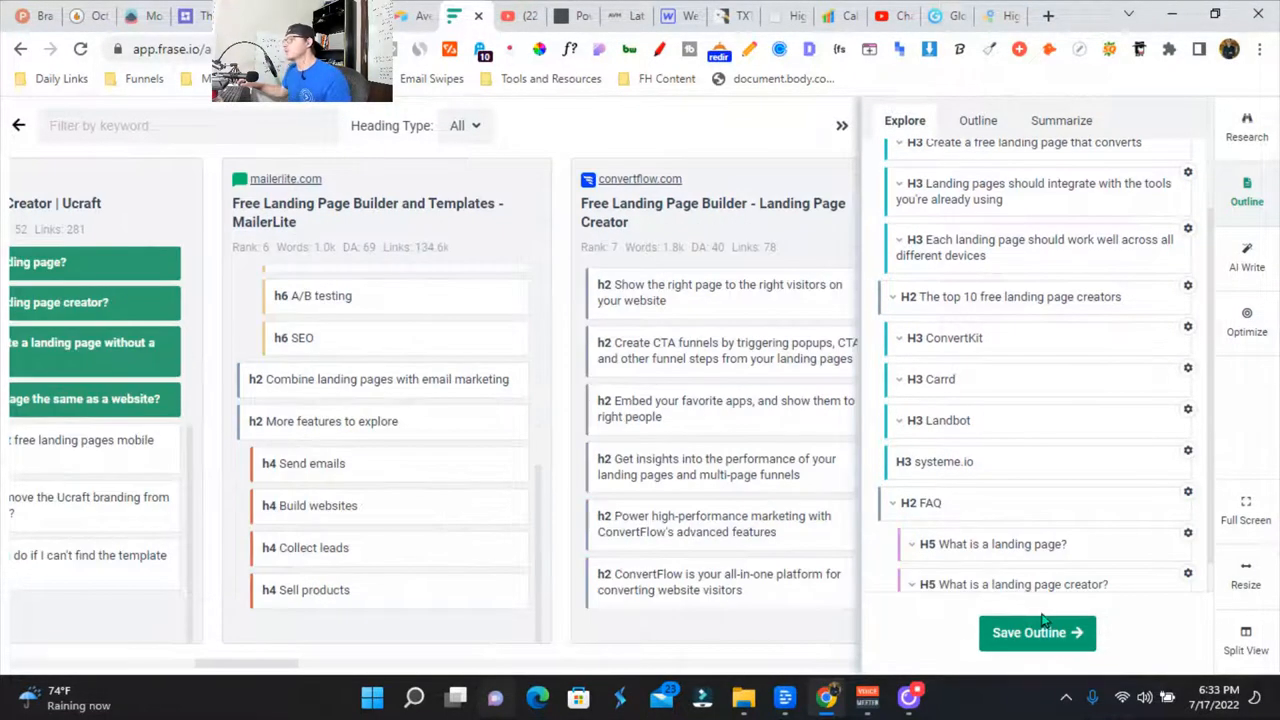
left_click(1036, 632)
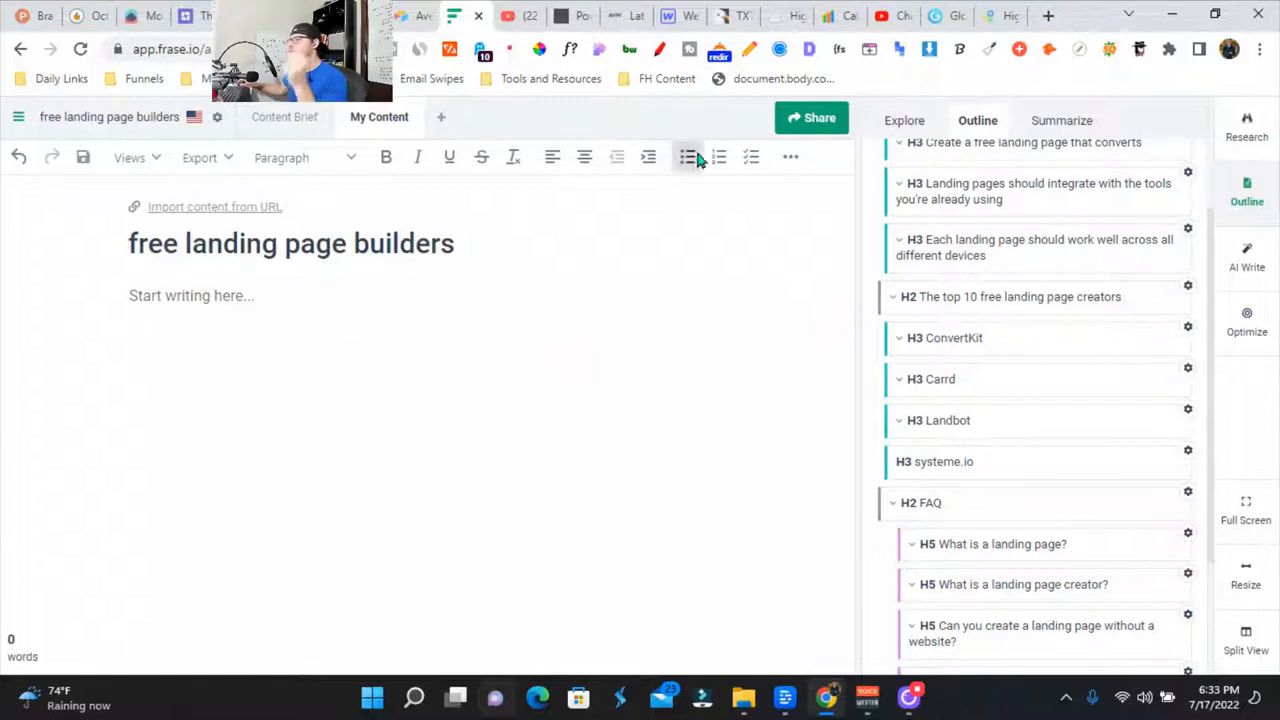
Summarize the search results into key points for each outline heading.
left_click(1060, 120)
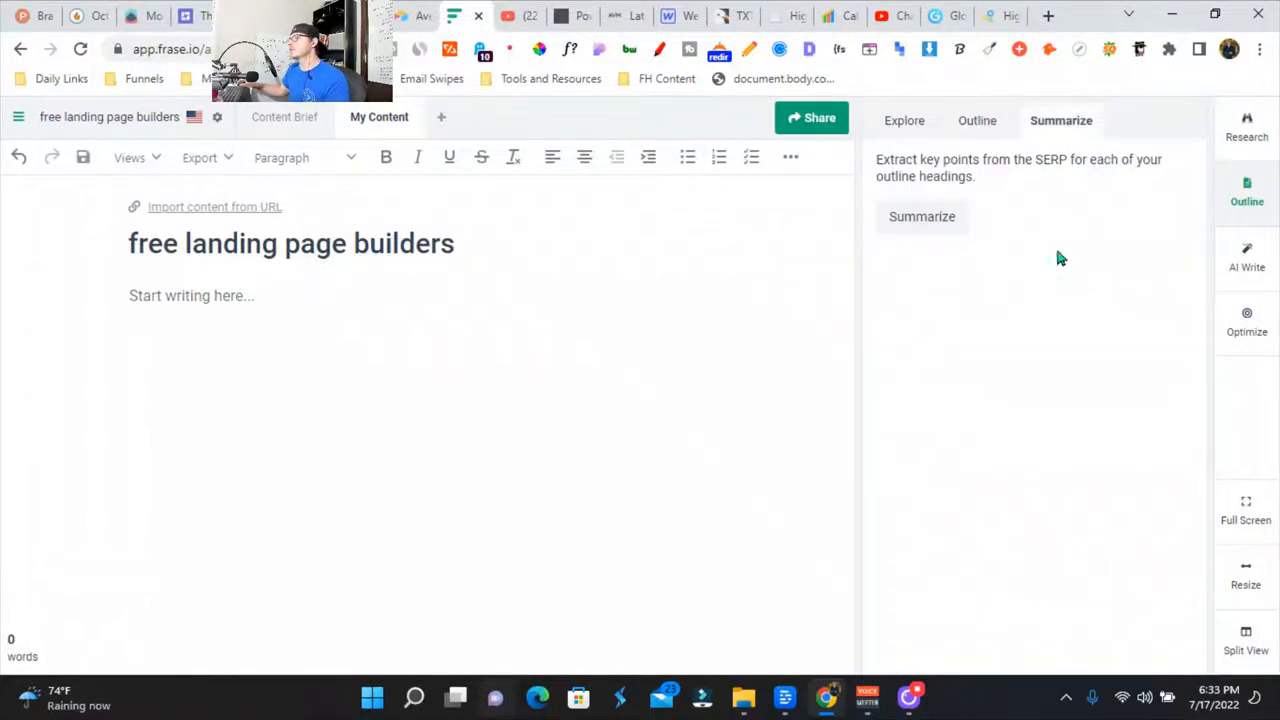
left_click(920, 216)
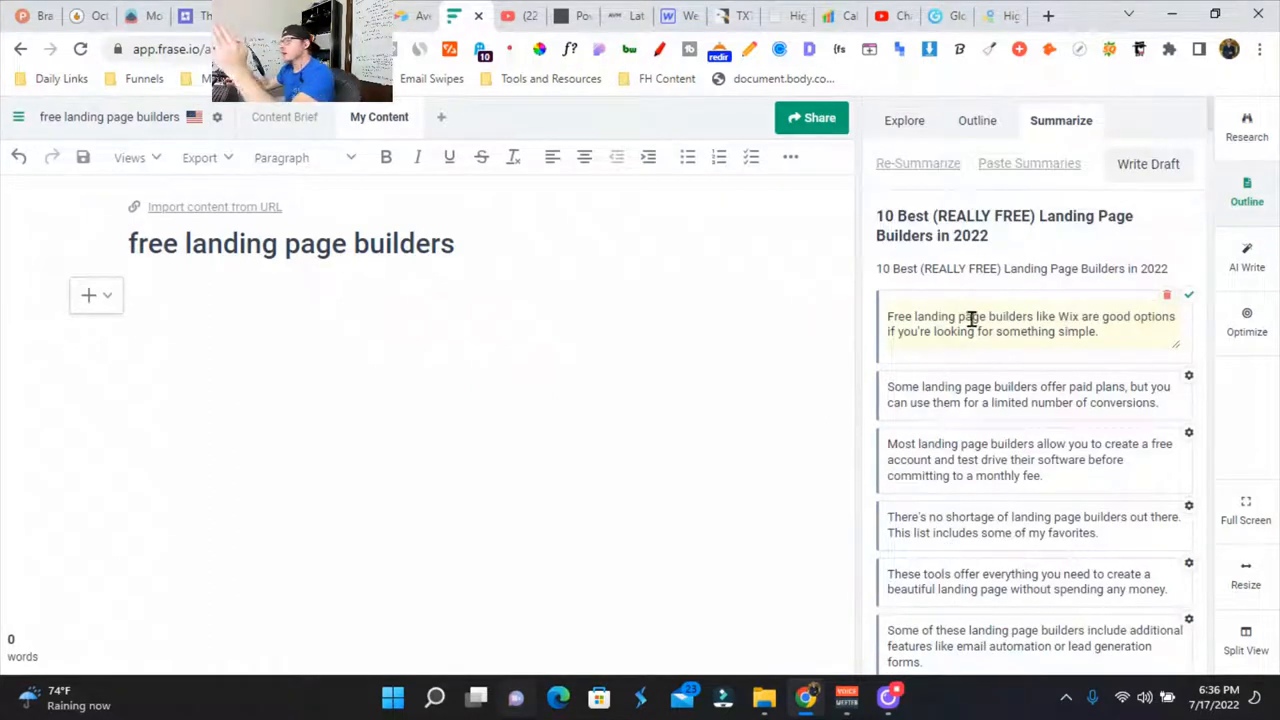
scroll("down", 3)
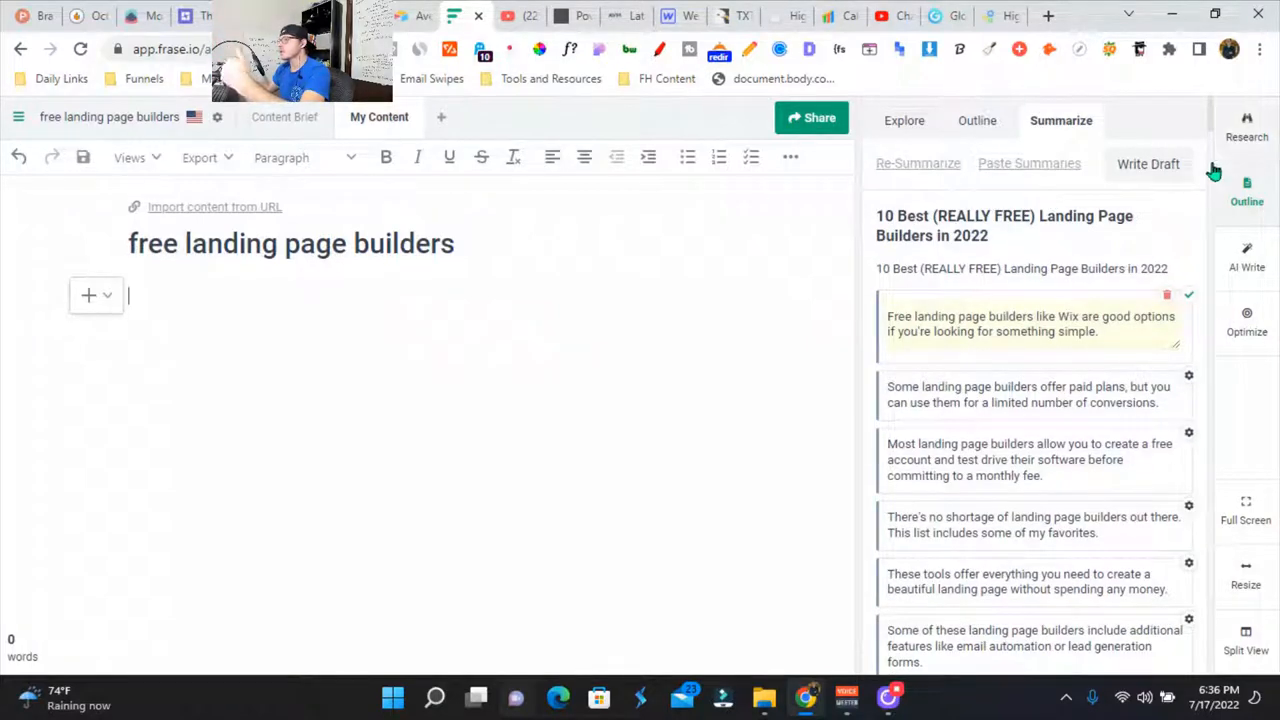
Generate a ~2,500-word AI draft into the document following the outline headings.
left_click(1148, 164)
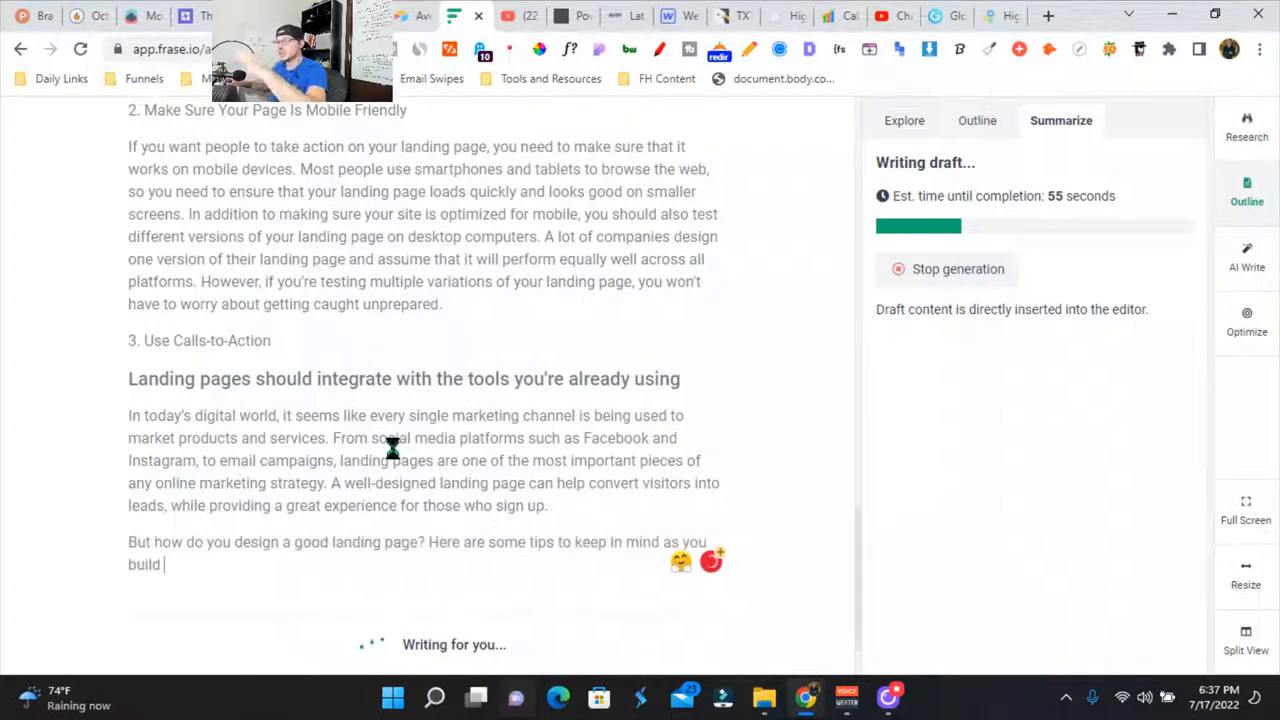
scroll("down", 3)
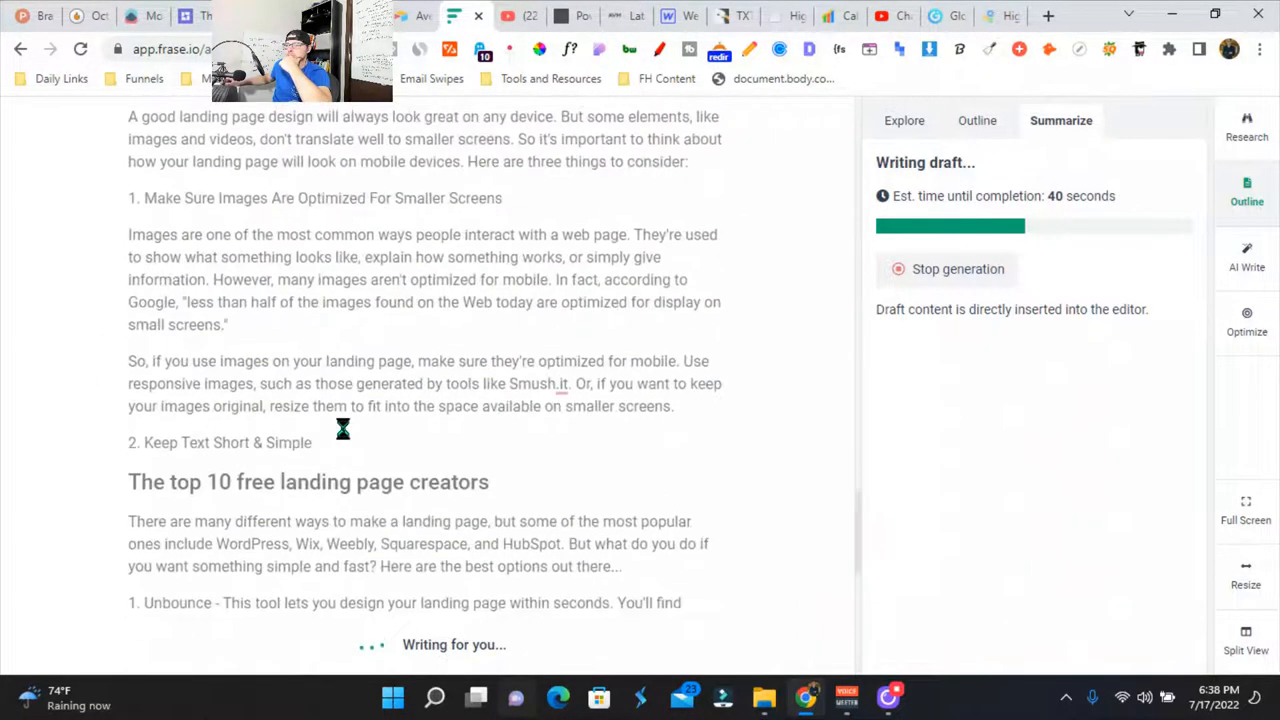
scroll("down", 3)
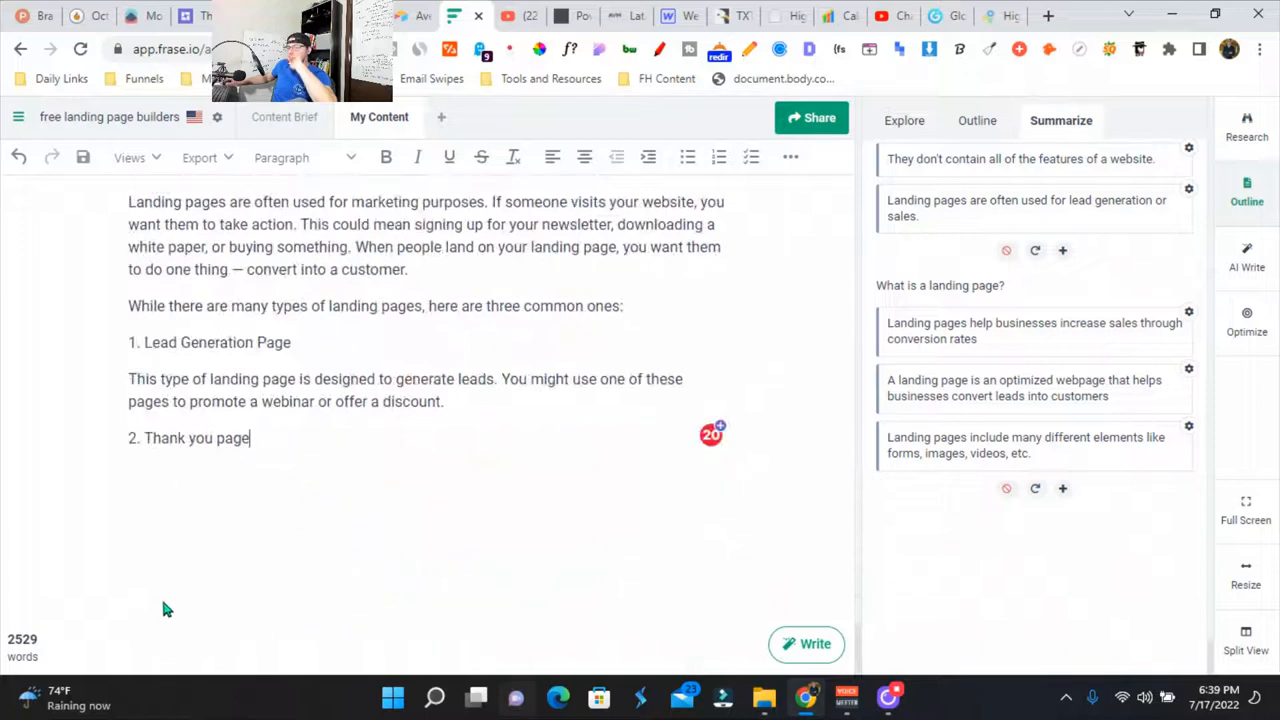
mouse_move(82, 672)
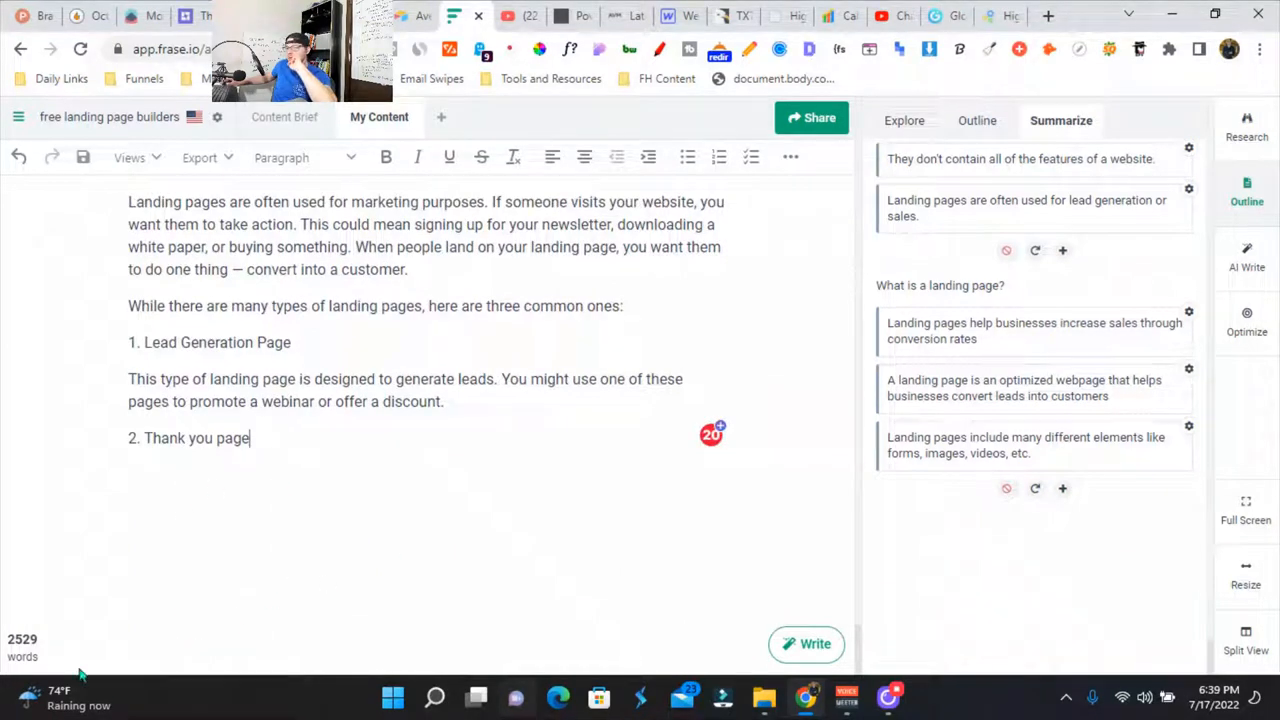
scroll("down", 3)
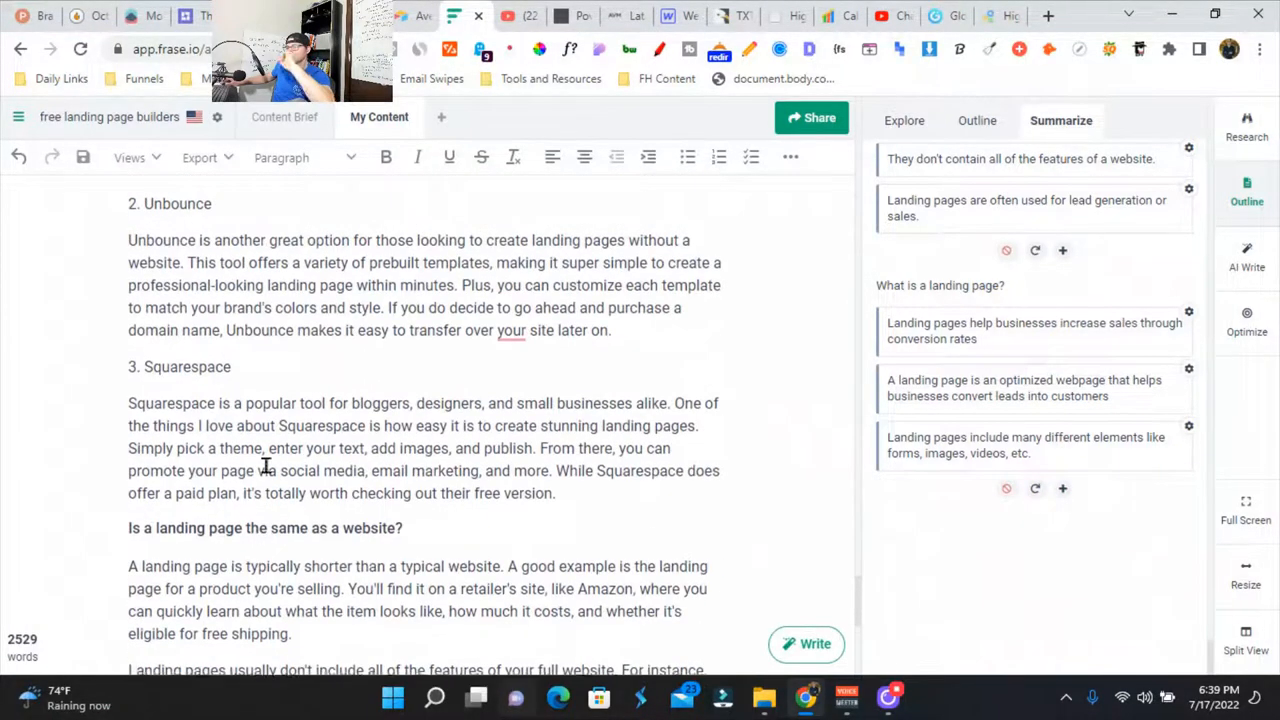
scroll("down", 3)
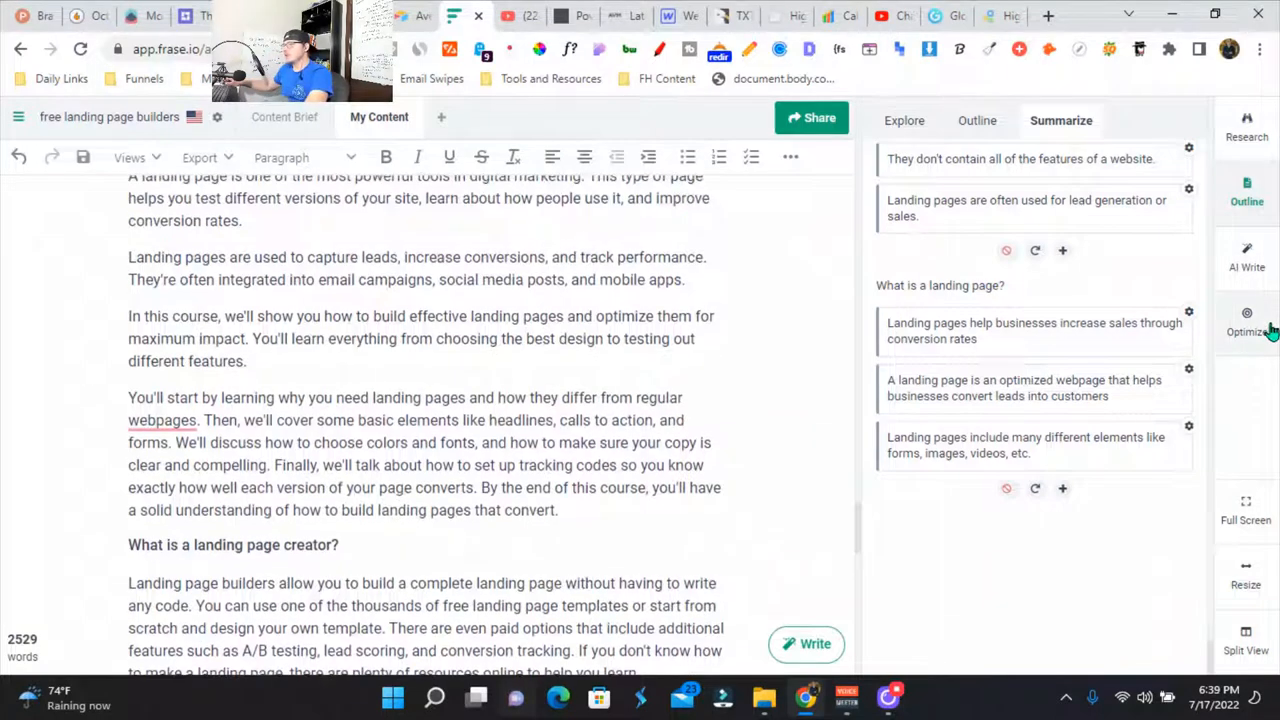
left_click(1246, 320)
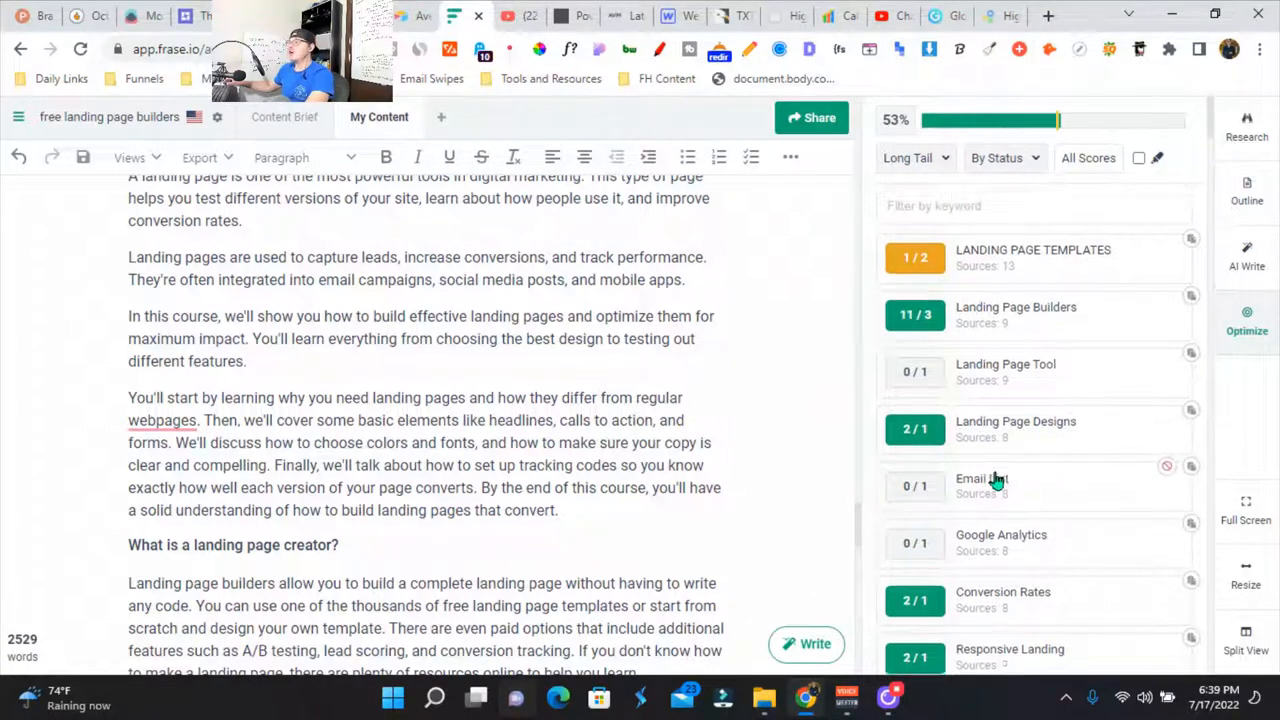
scroll("down", 3)
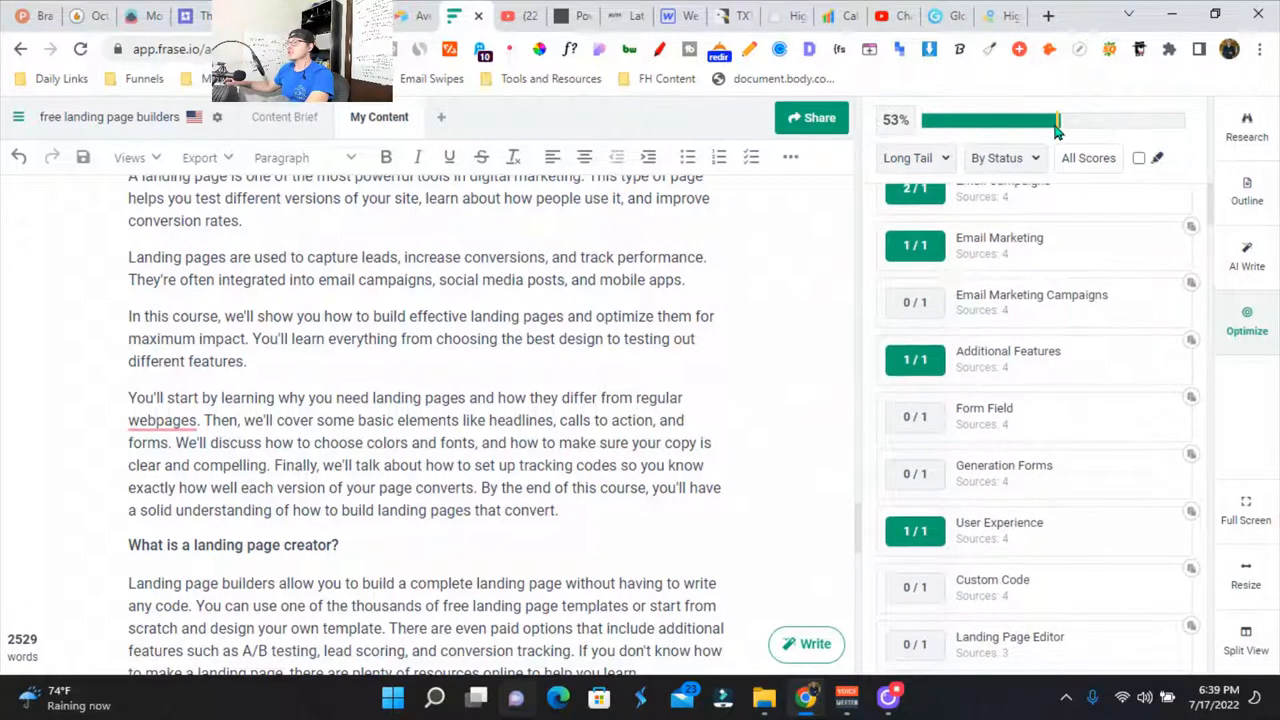
mouse_move(1056, 128)
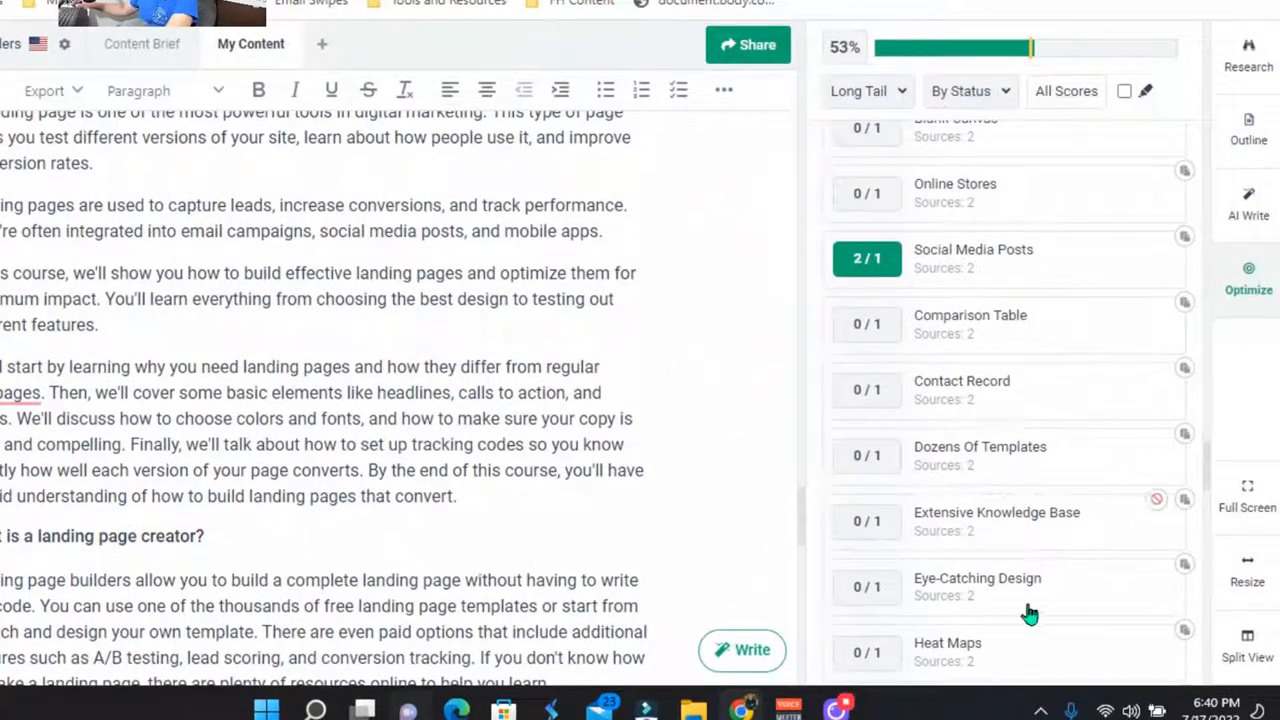
scroll("down", 3)
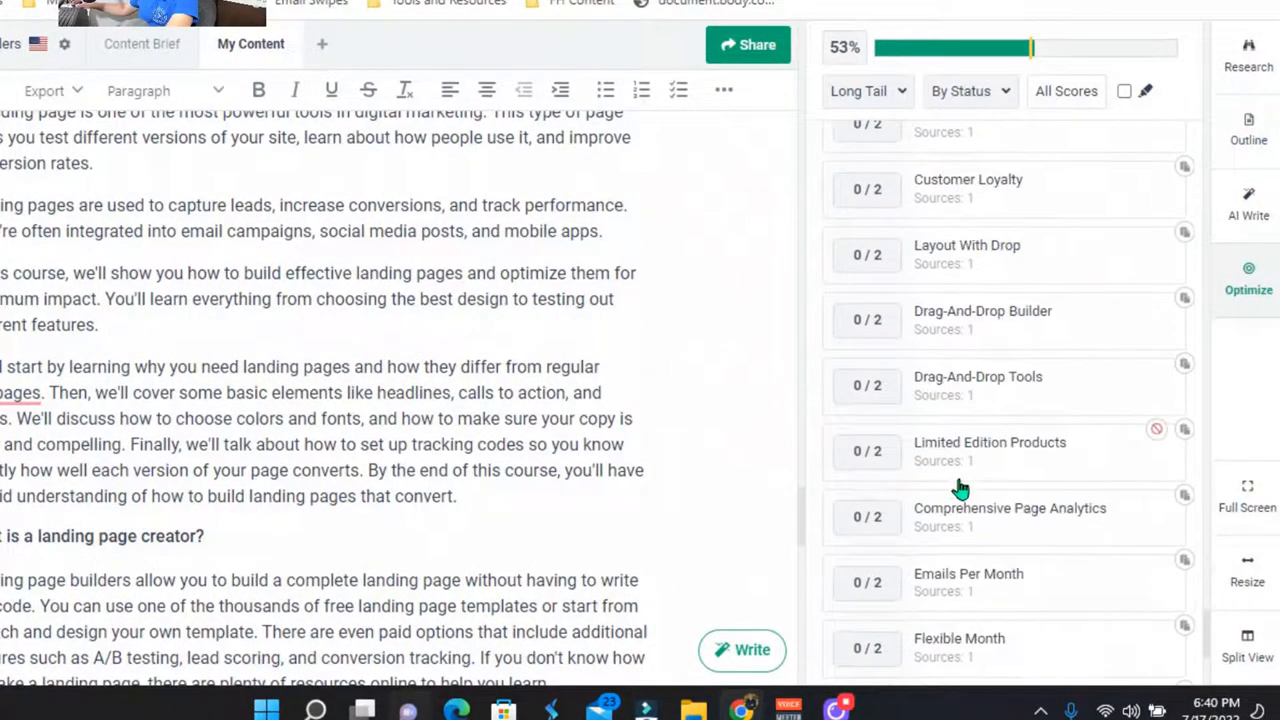
scroll("down", 3)
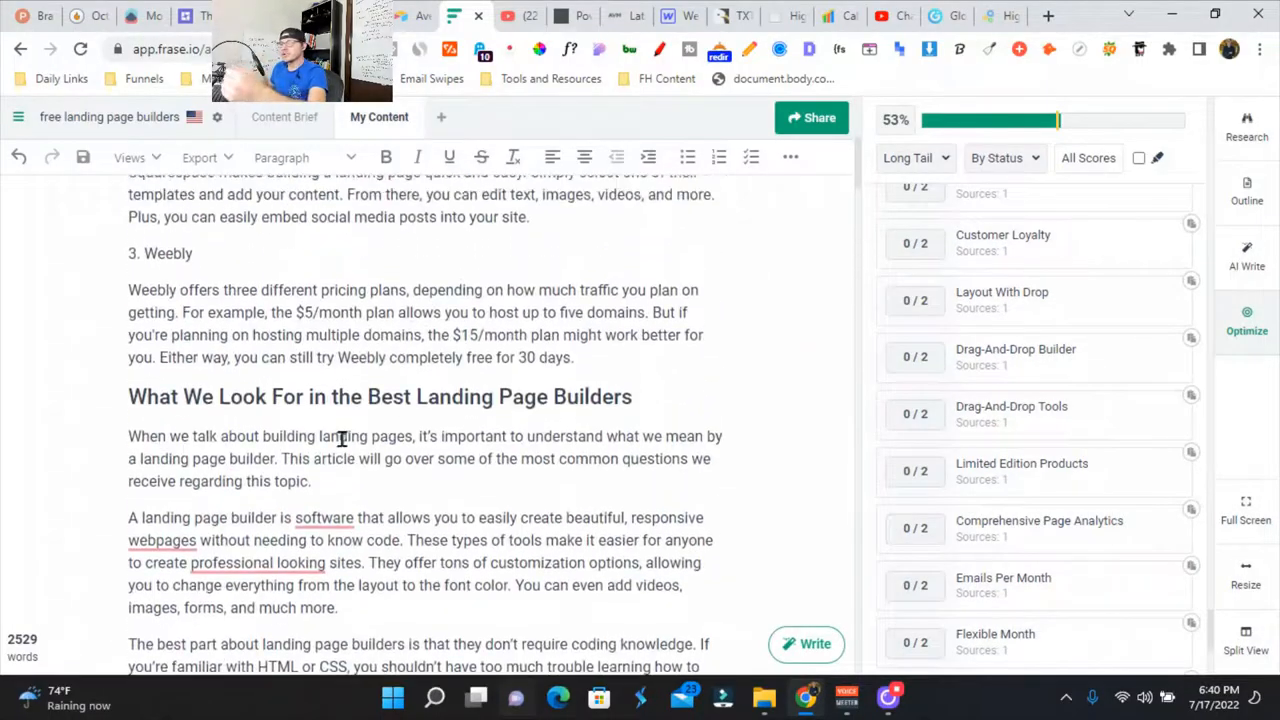
In All Documents, set 'free landing page builders' to Writing status.
left_click(18, 116)
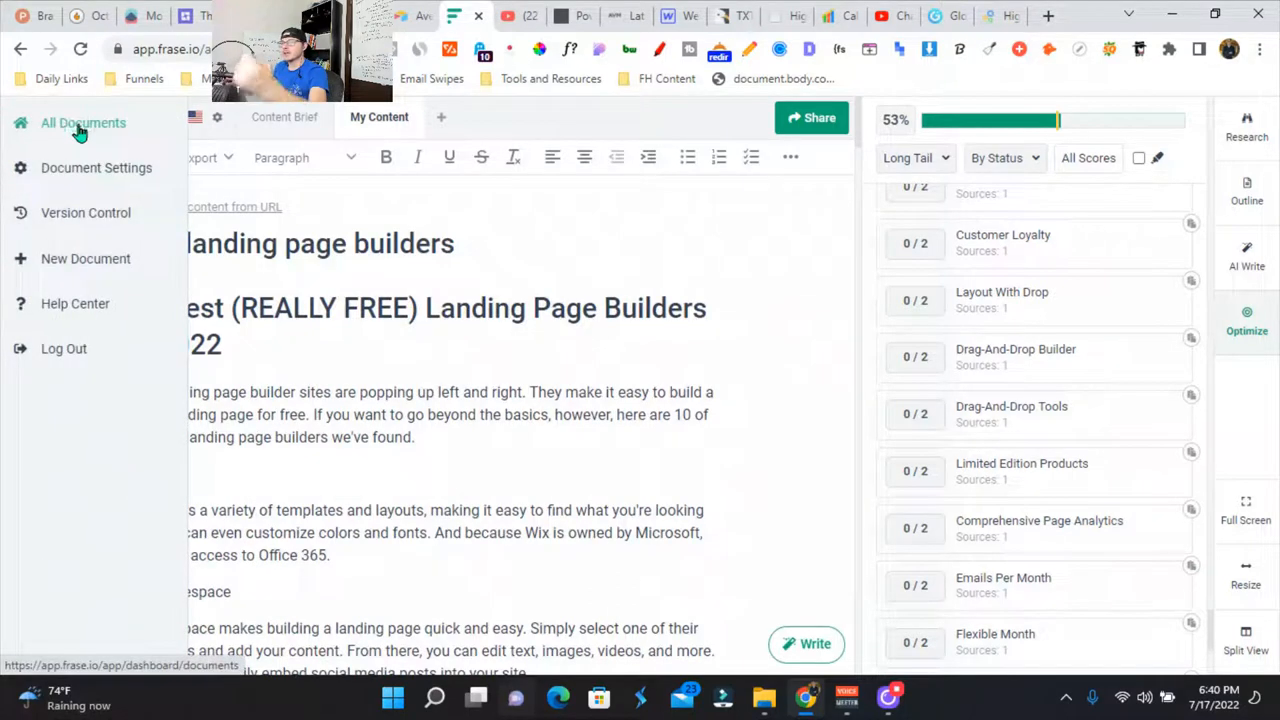
left_click(84, 122)
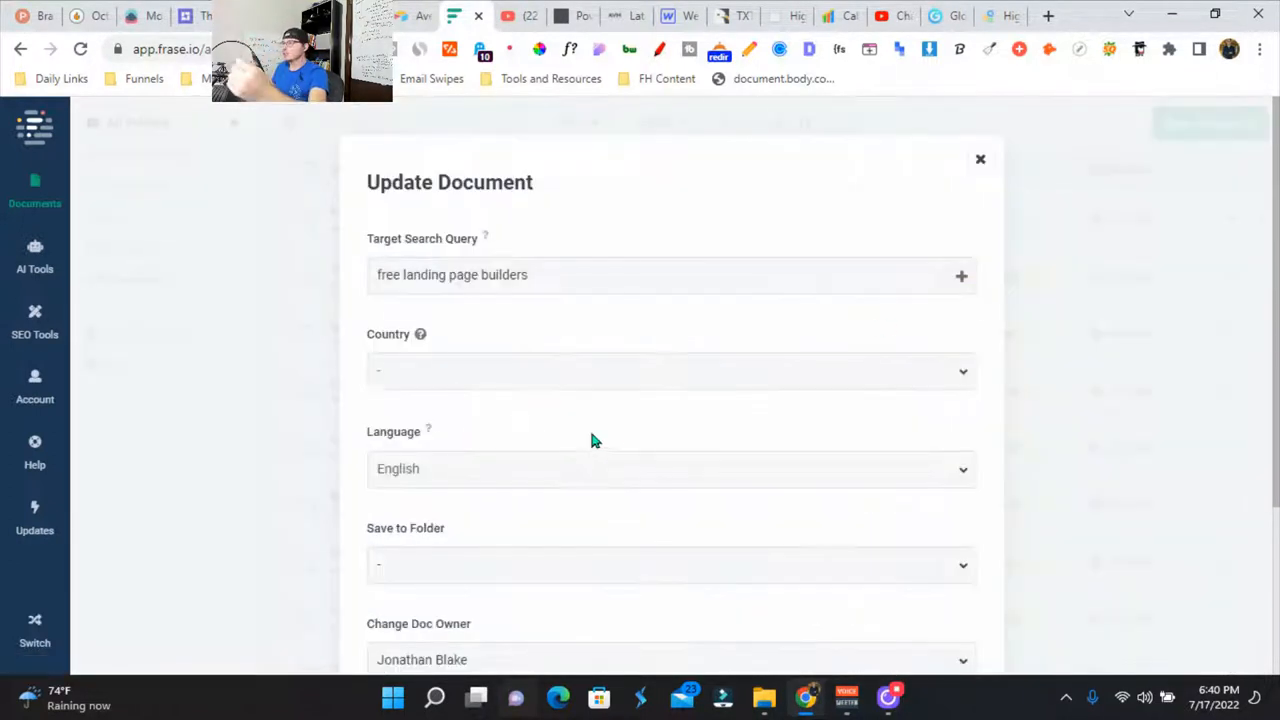
scroll("down", 3)
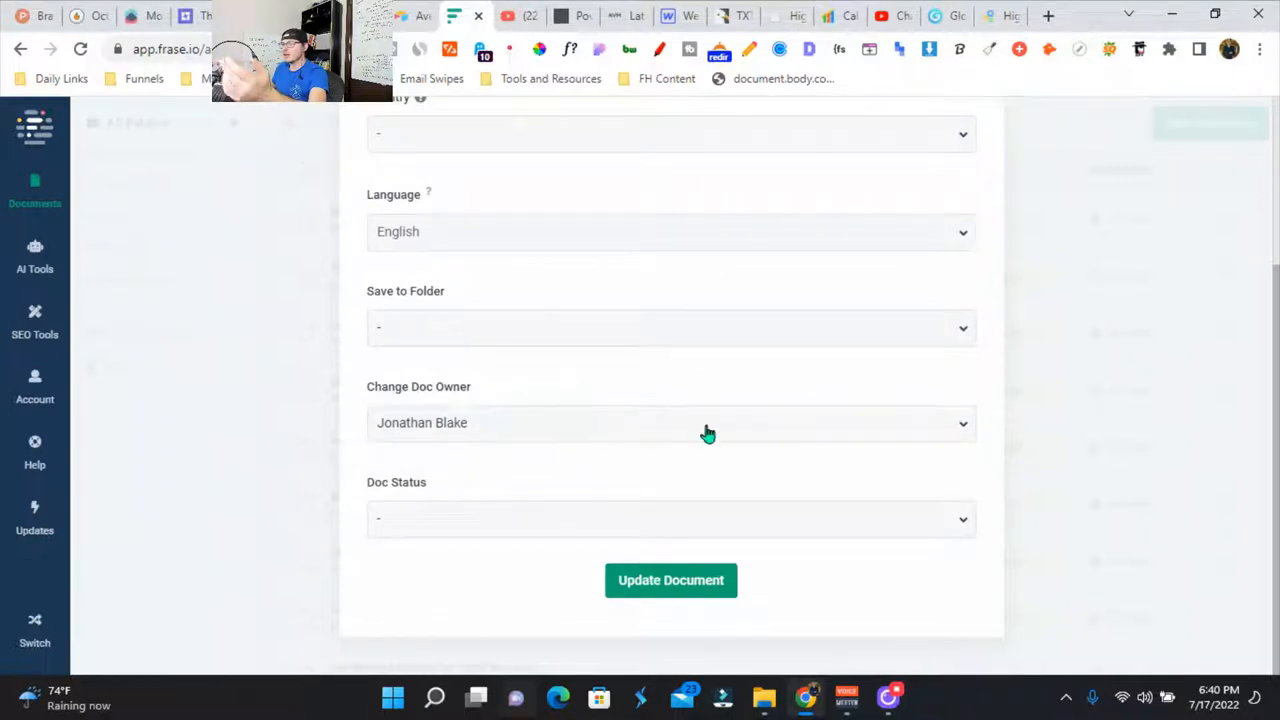
left_click(670, 518)
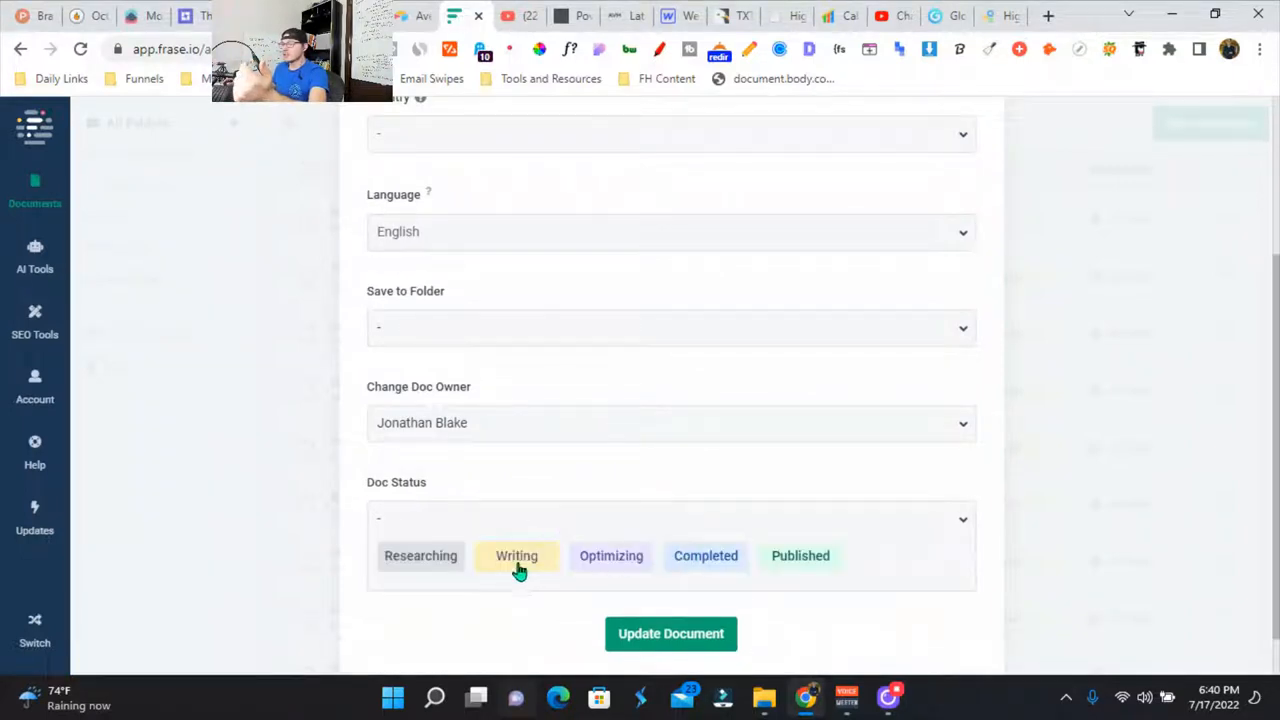
left_click(670, 632)
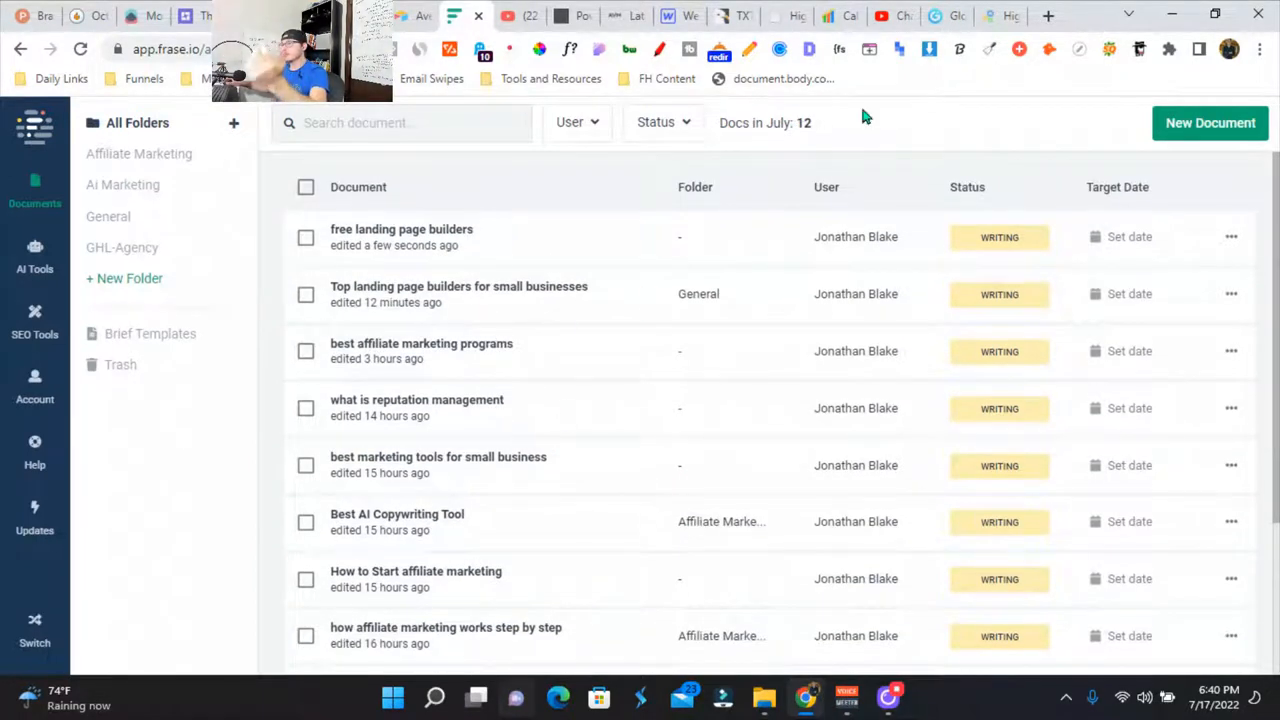
scroll("down", 3)
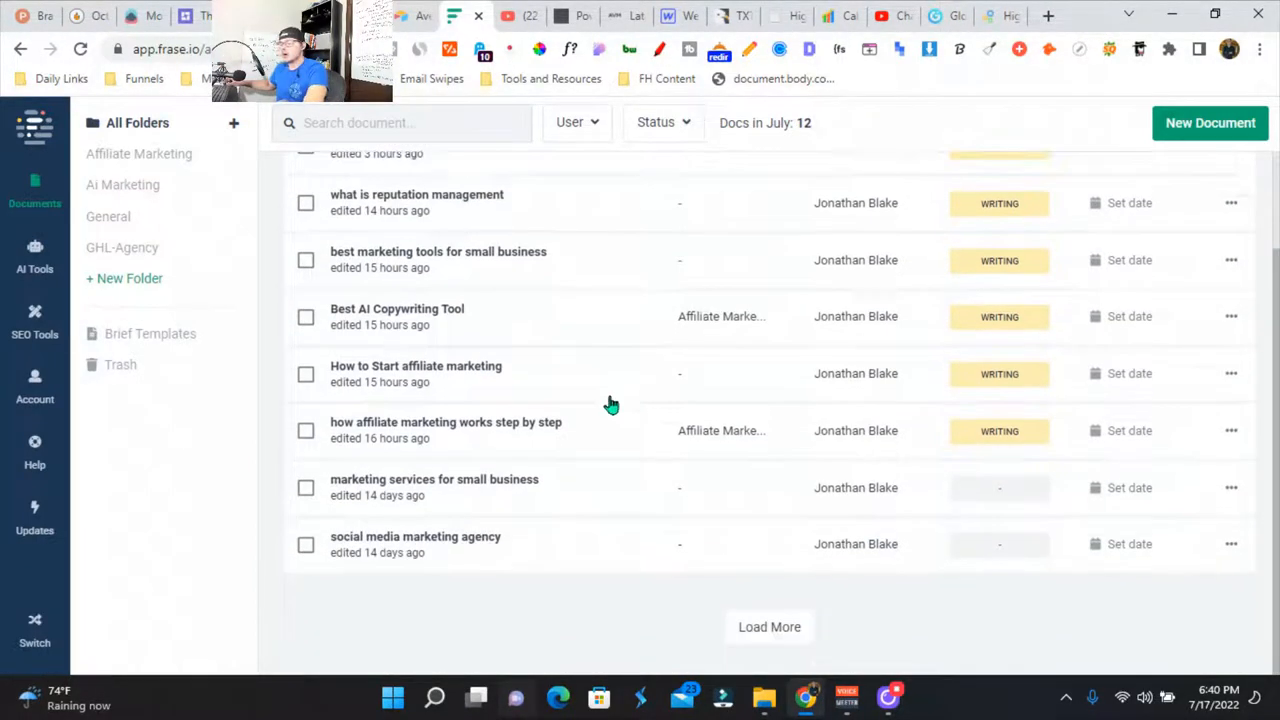
mouse_move(504, 480)
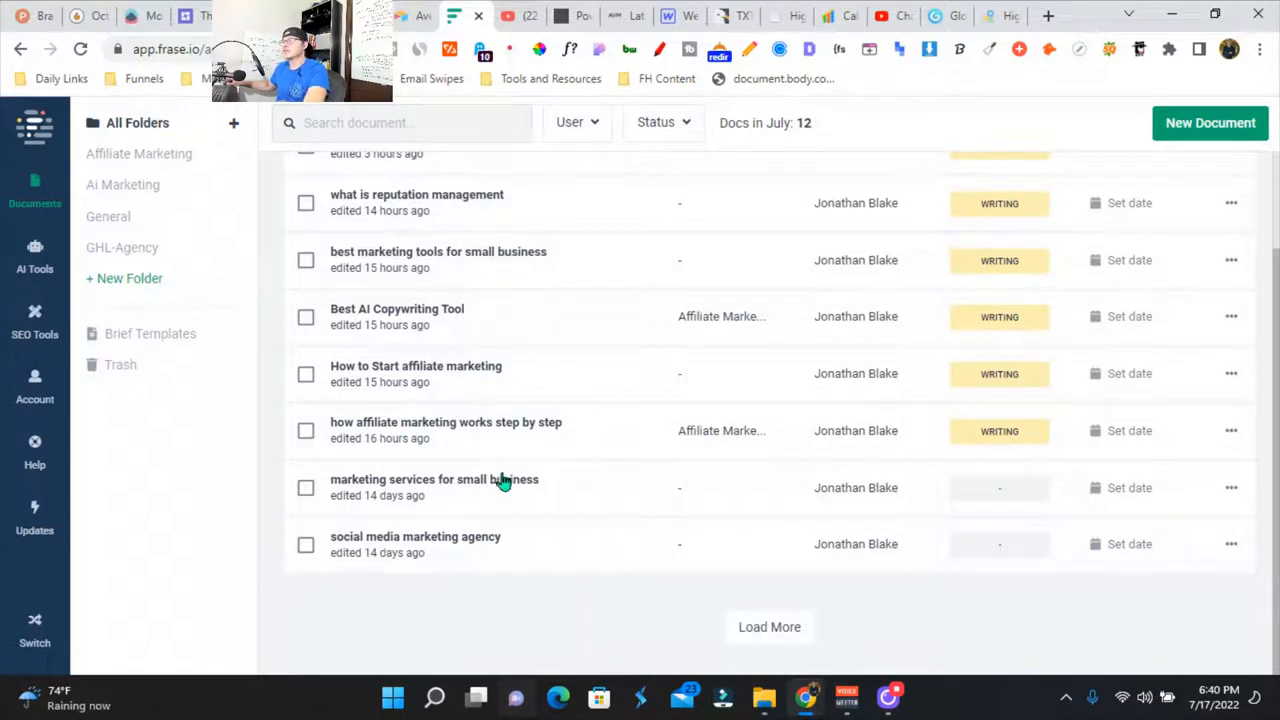
mouse_move(476, 420)
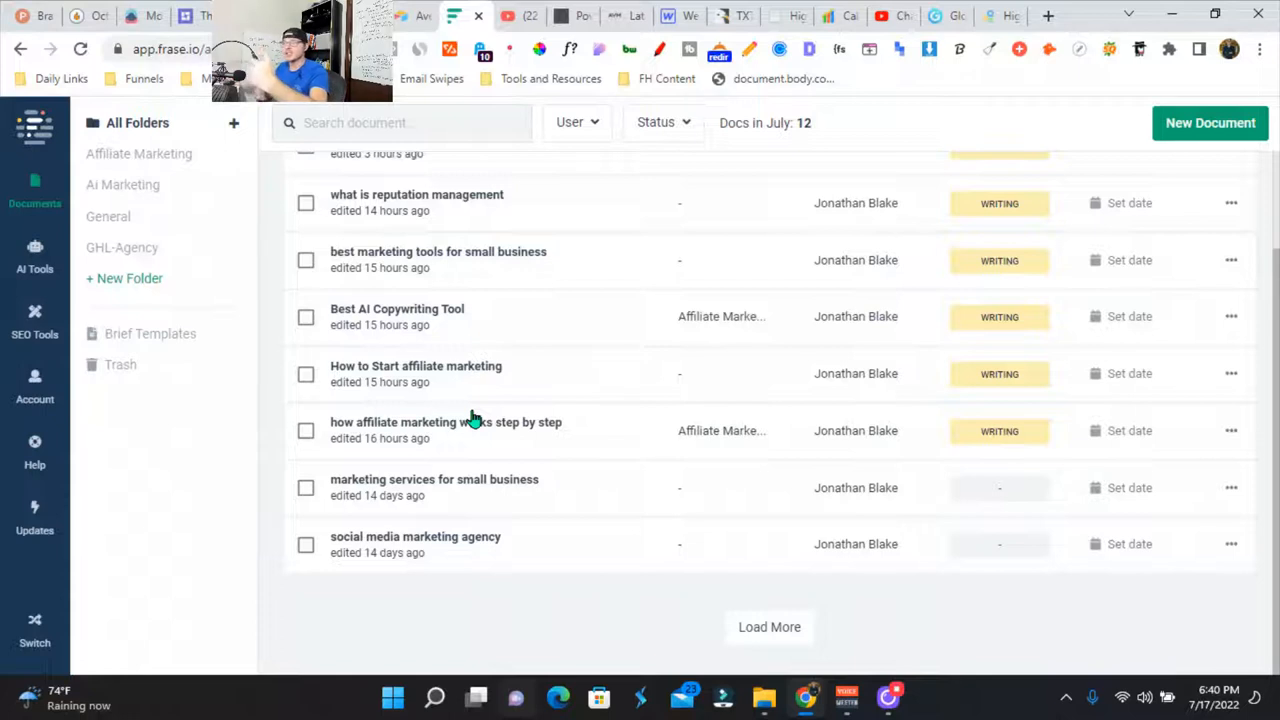
mouse_move(496, 484)
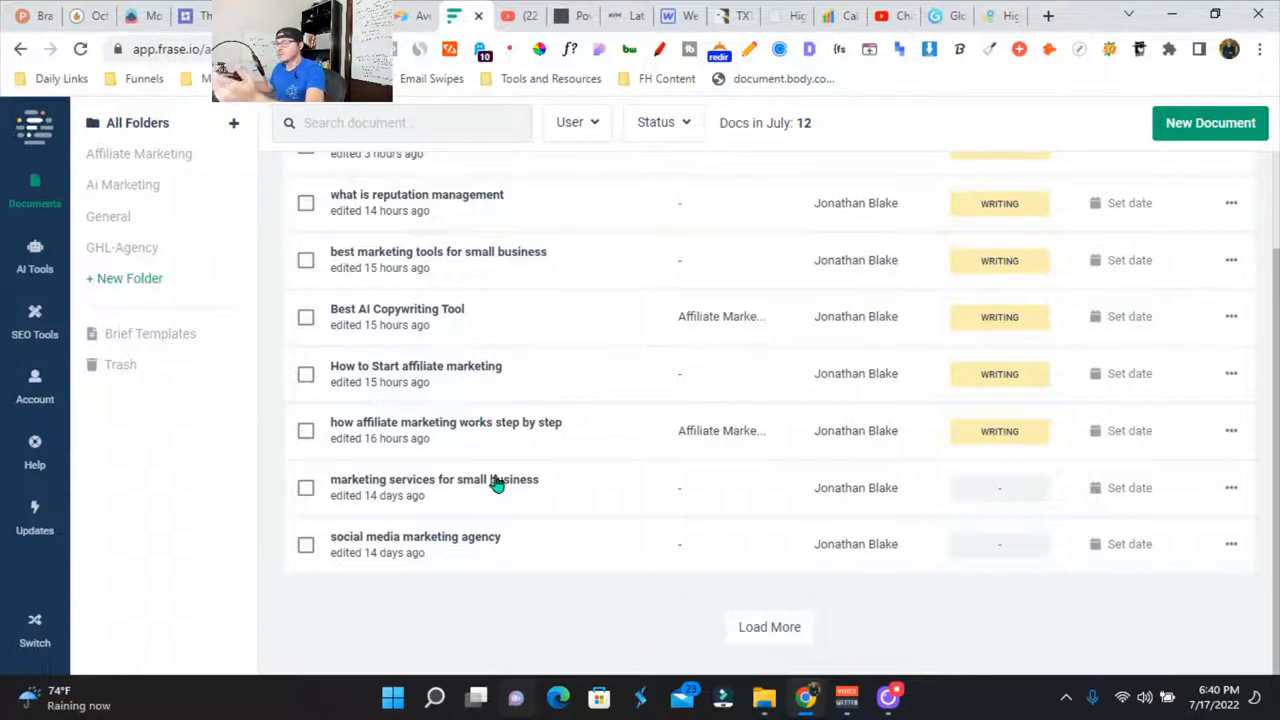
mouse_move(148, 418)
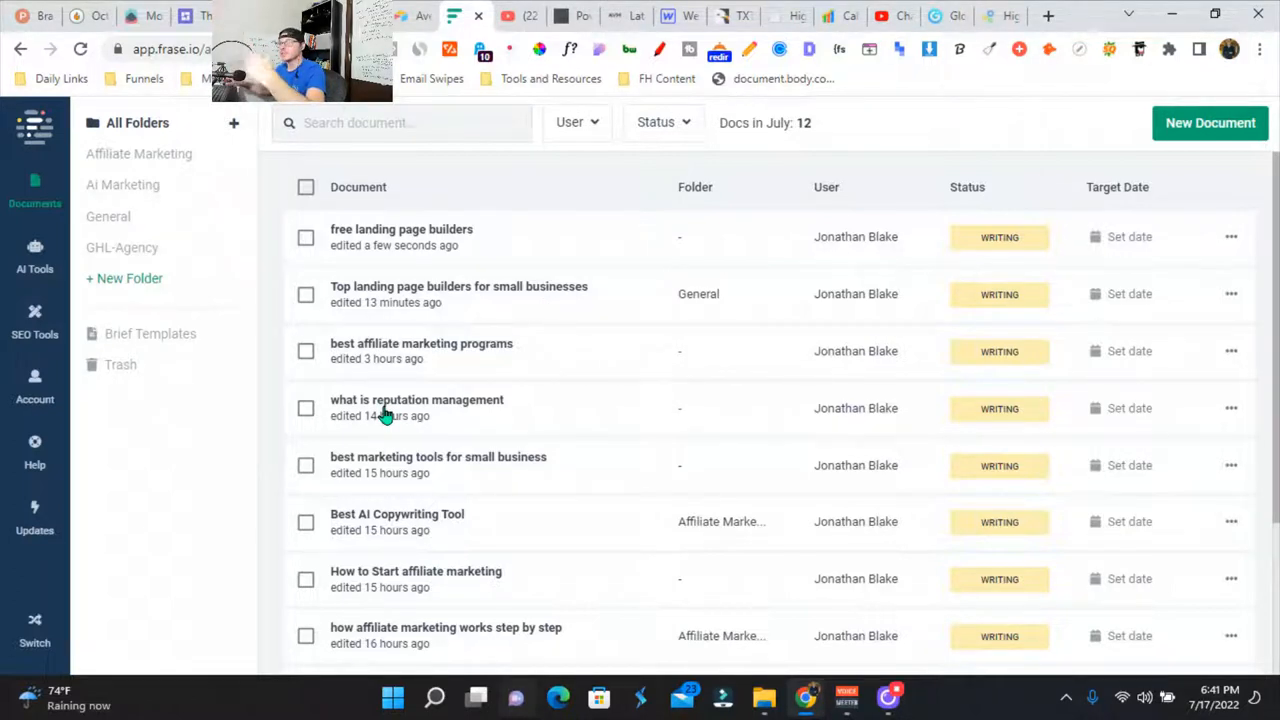
scroll("down", 3)
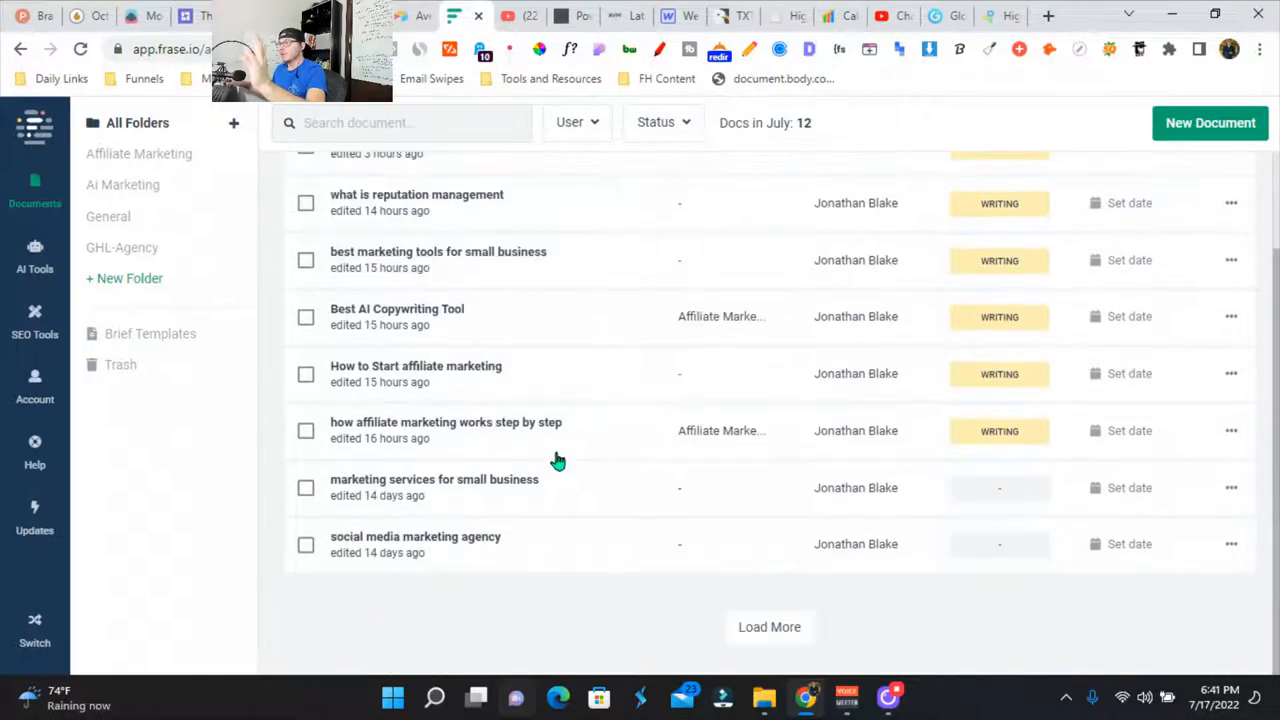
mouse_move(672, 508)
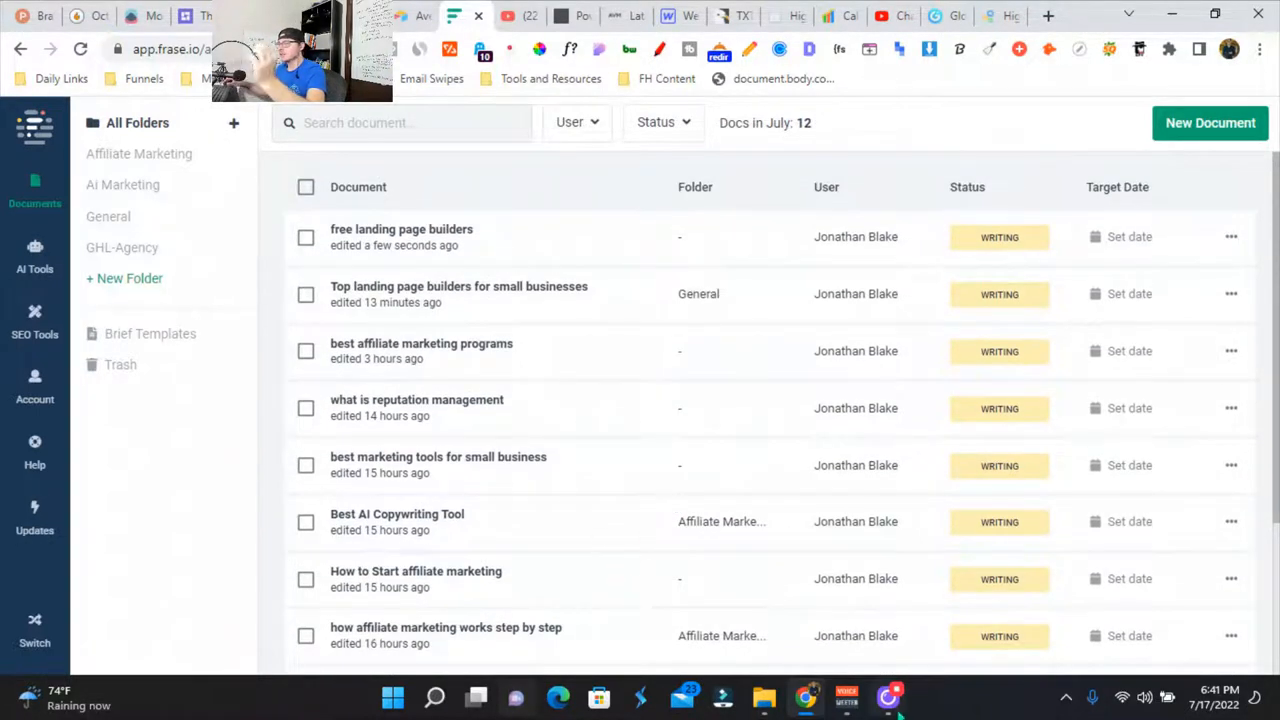
mouse_move(624, 424)
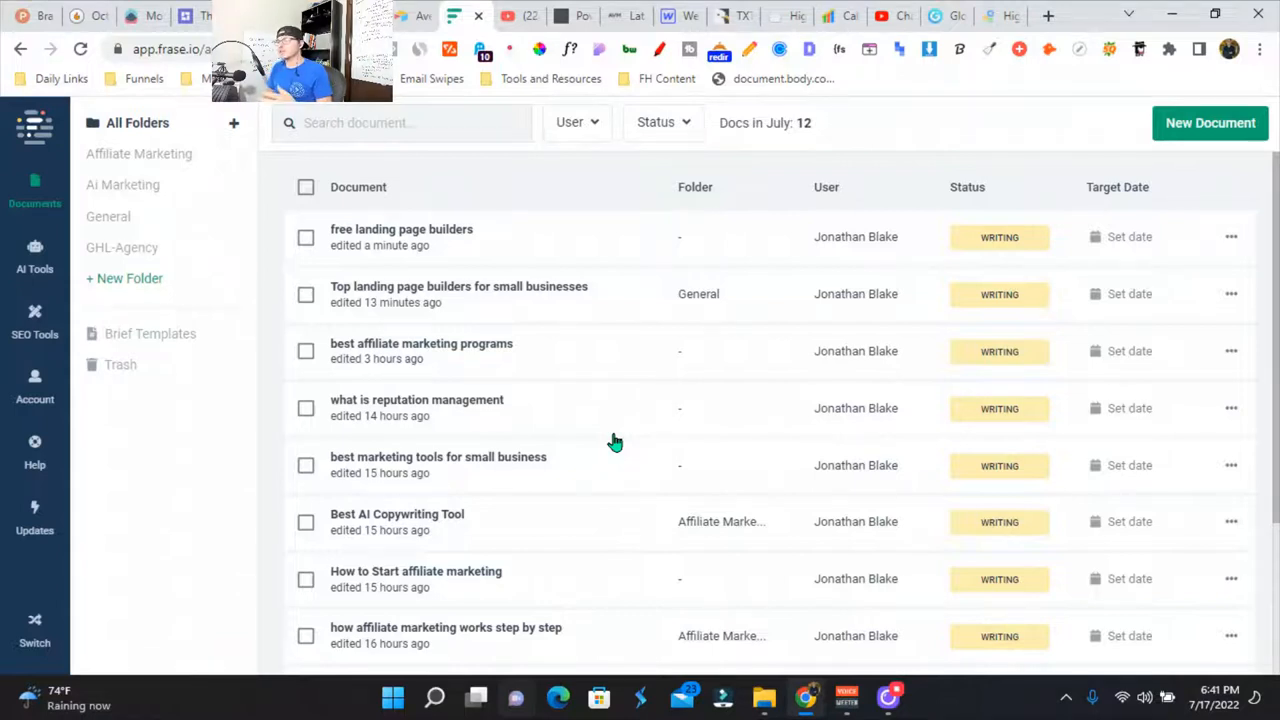
mouse_move(670, 418)
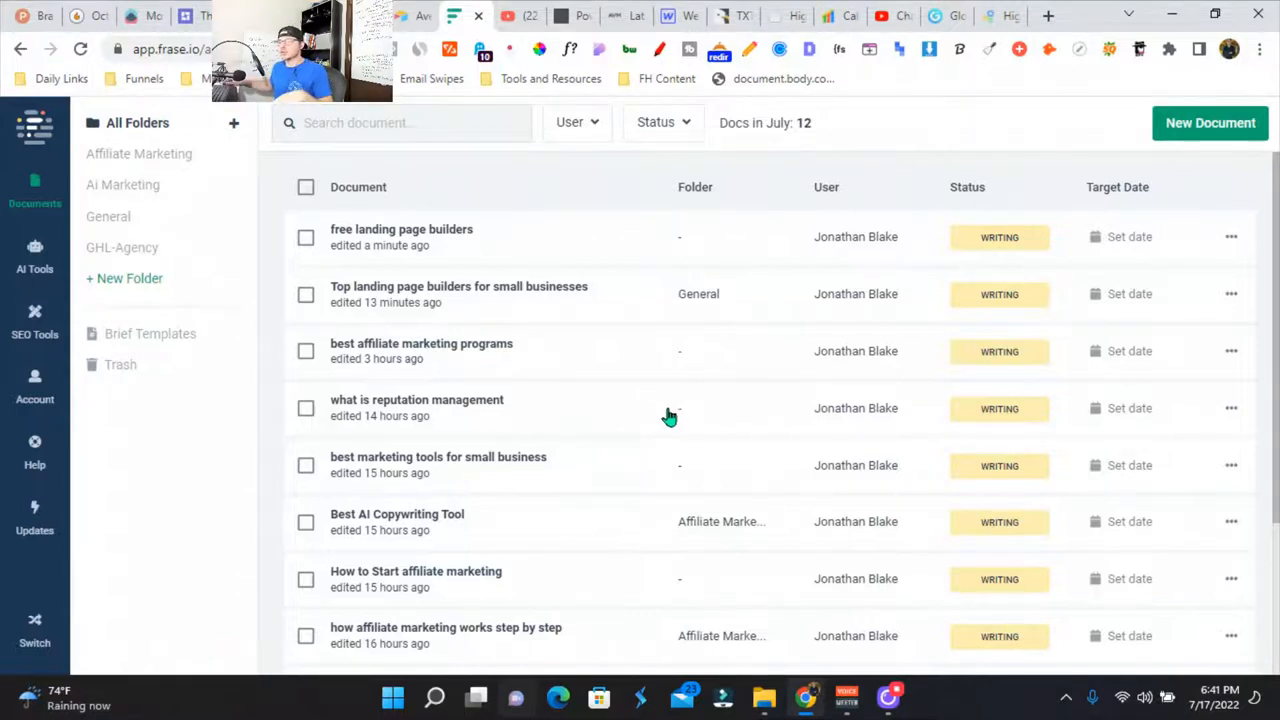
mouse_move(584, 594)
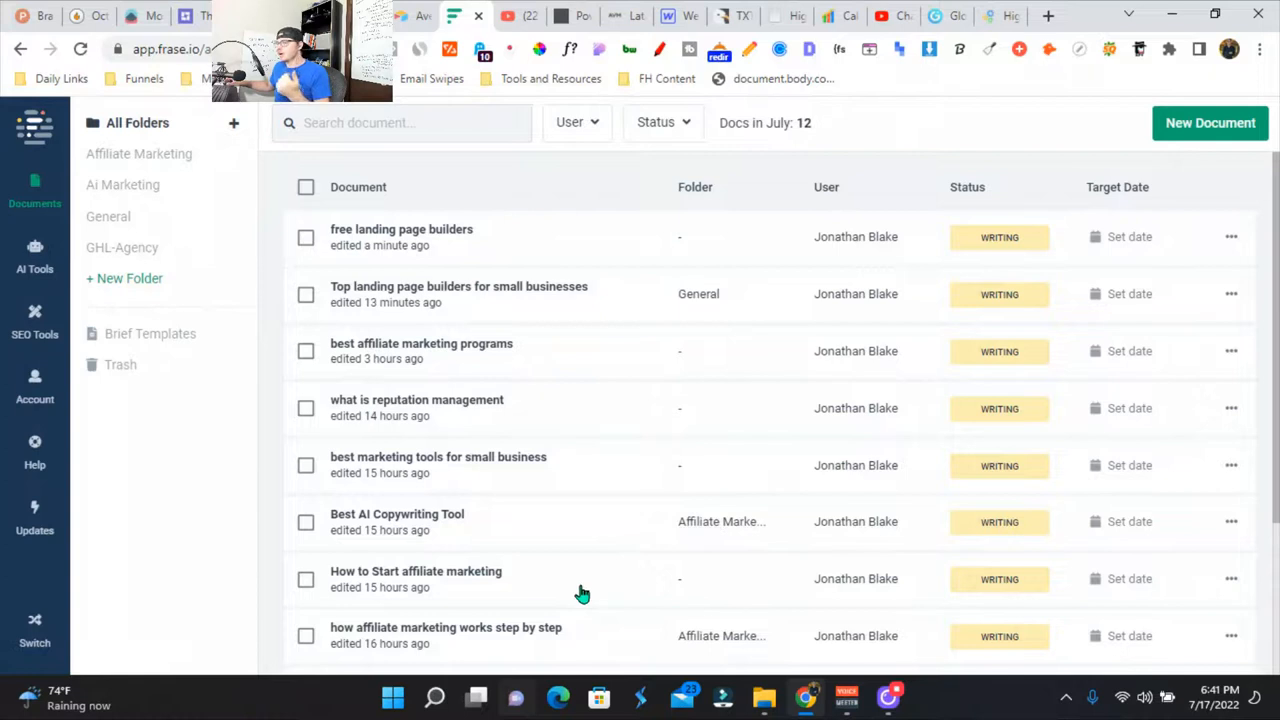
mouse_move(604, 556)
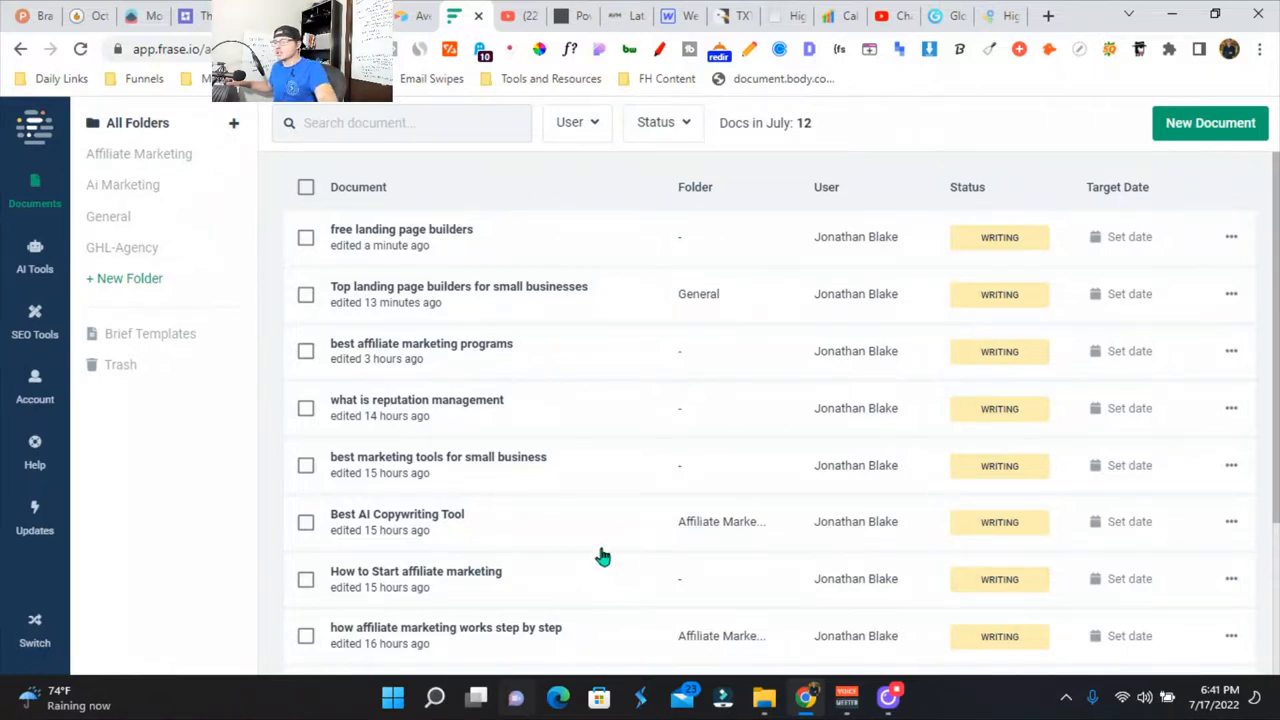